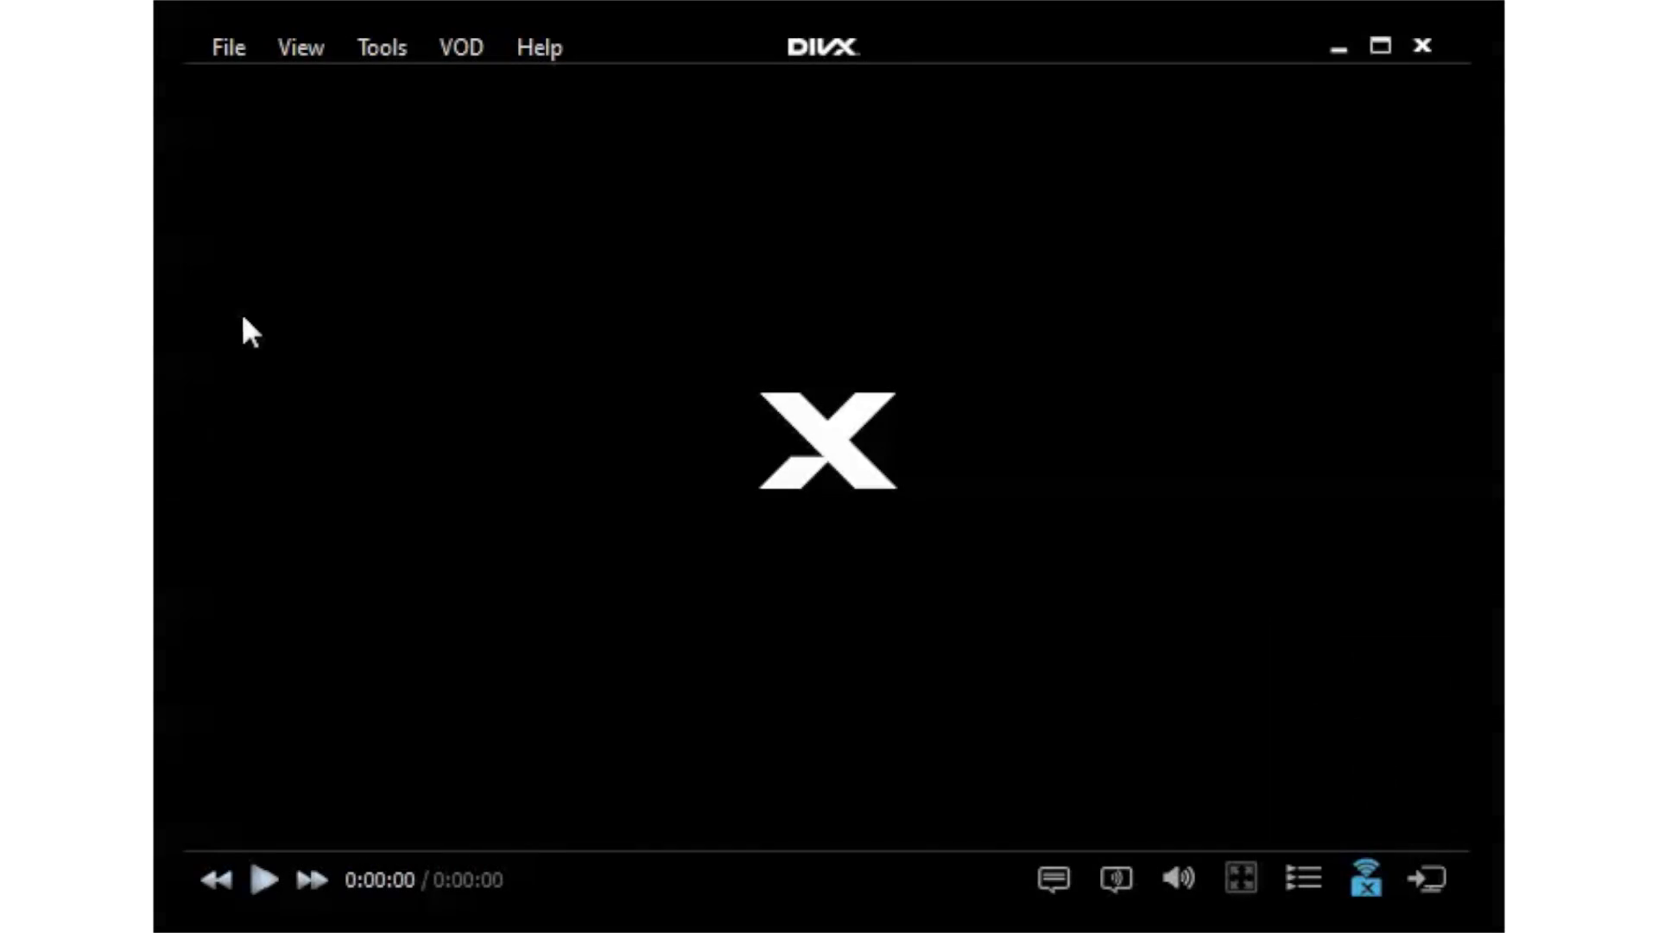
Step: From Tools > DivX Media Server, go to Settings and browse for the FFMPEG Path
{"action": "left_click", "coordinate": [1364, 877]}
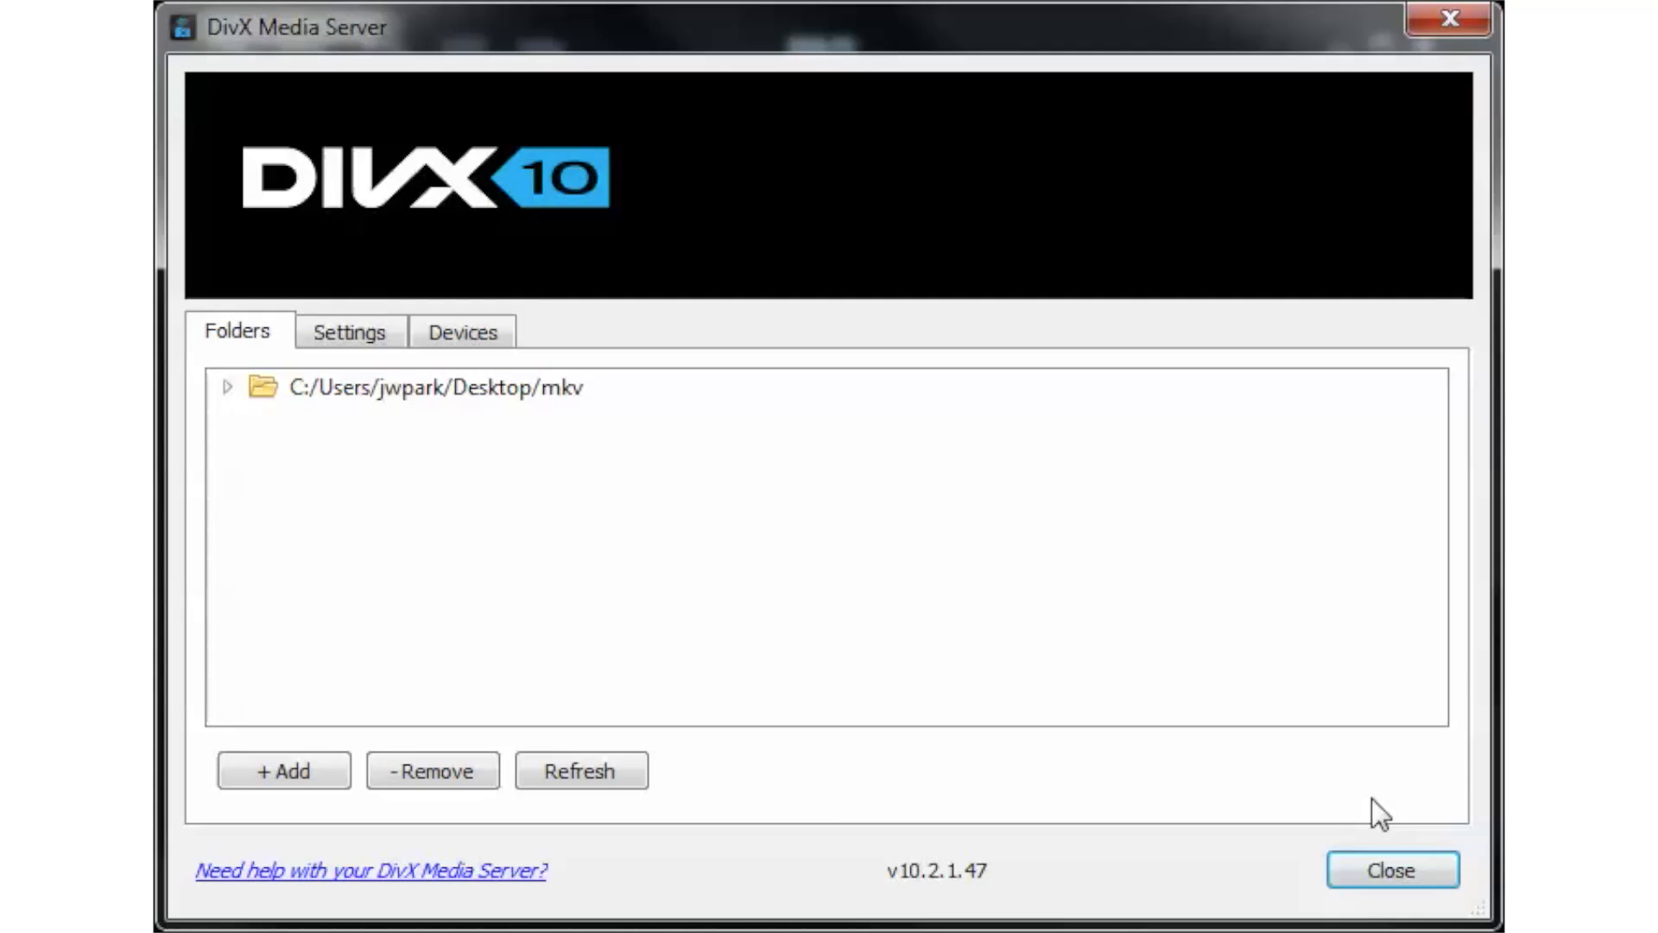
{"action": "left_click", "coordinate": [349, 332]}
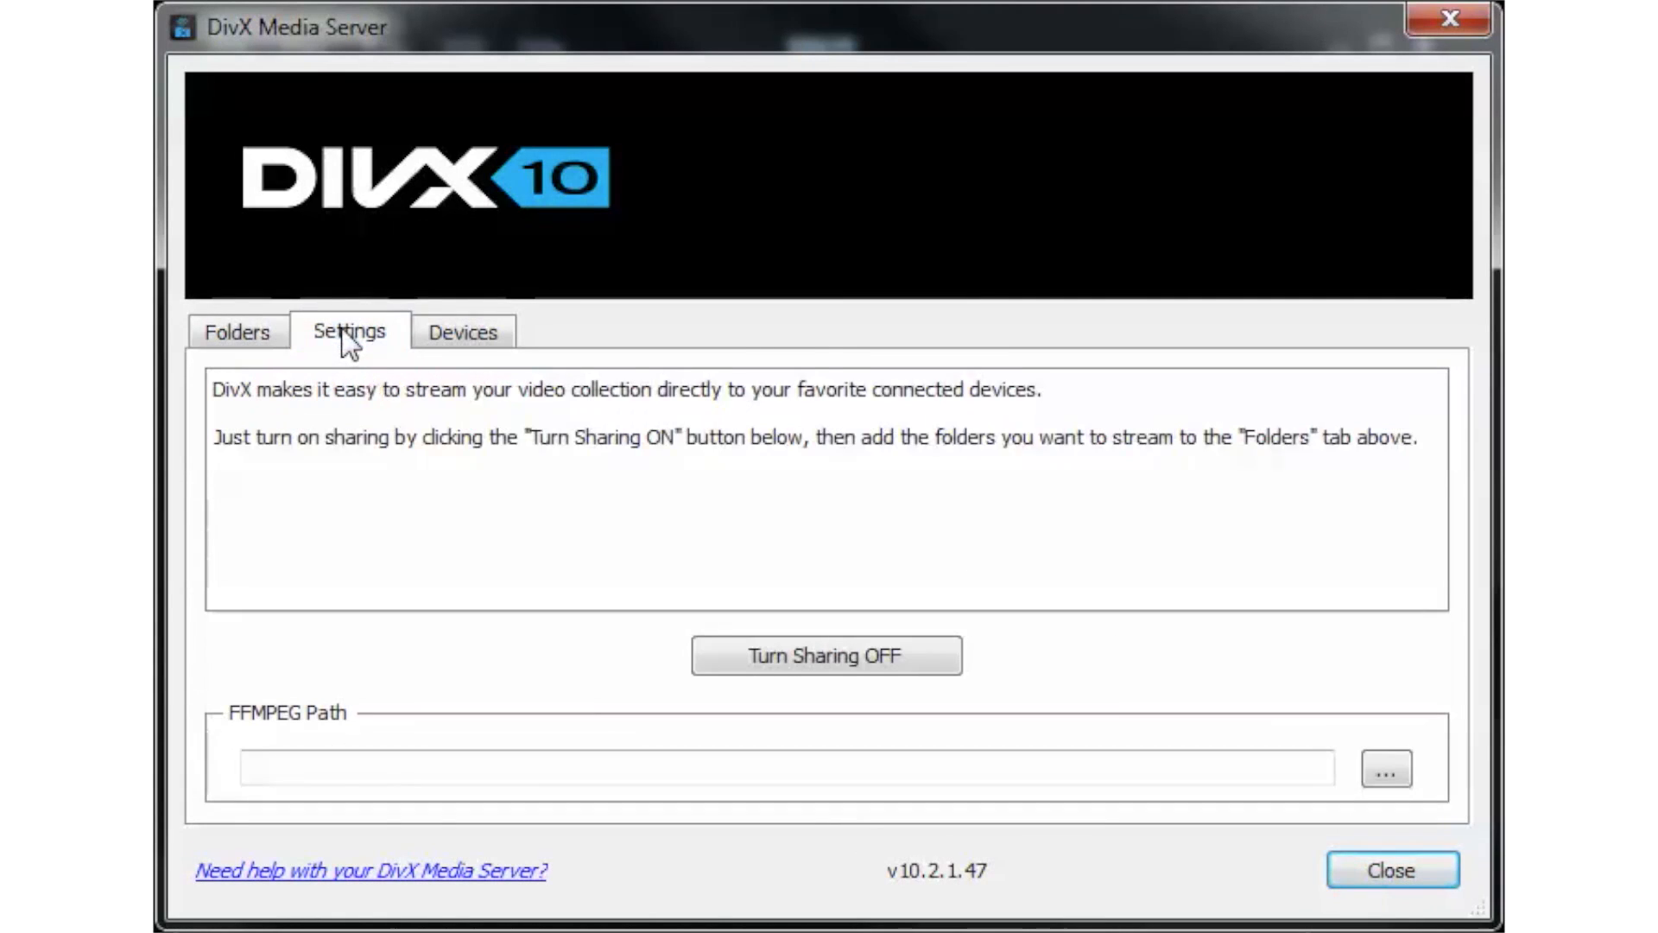
{"action": "left_click", "coordinate": [1384, 769]}
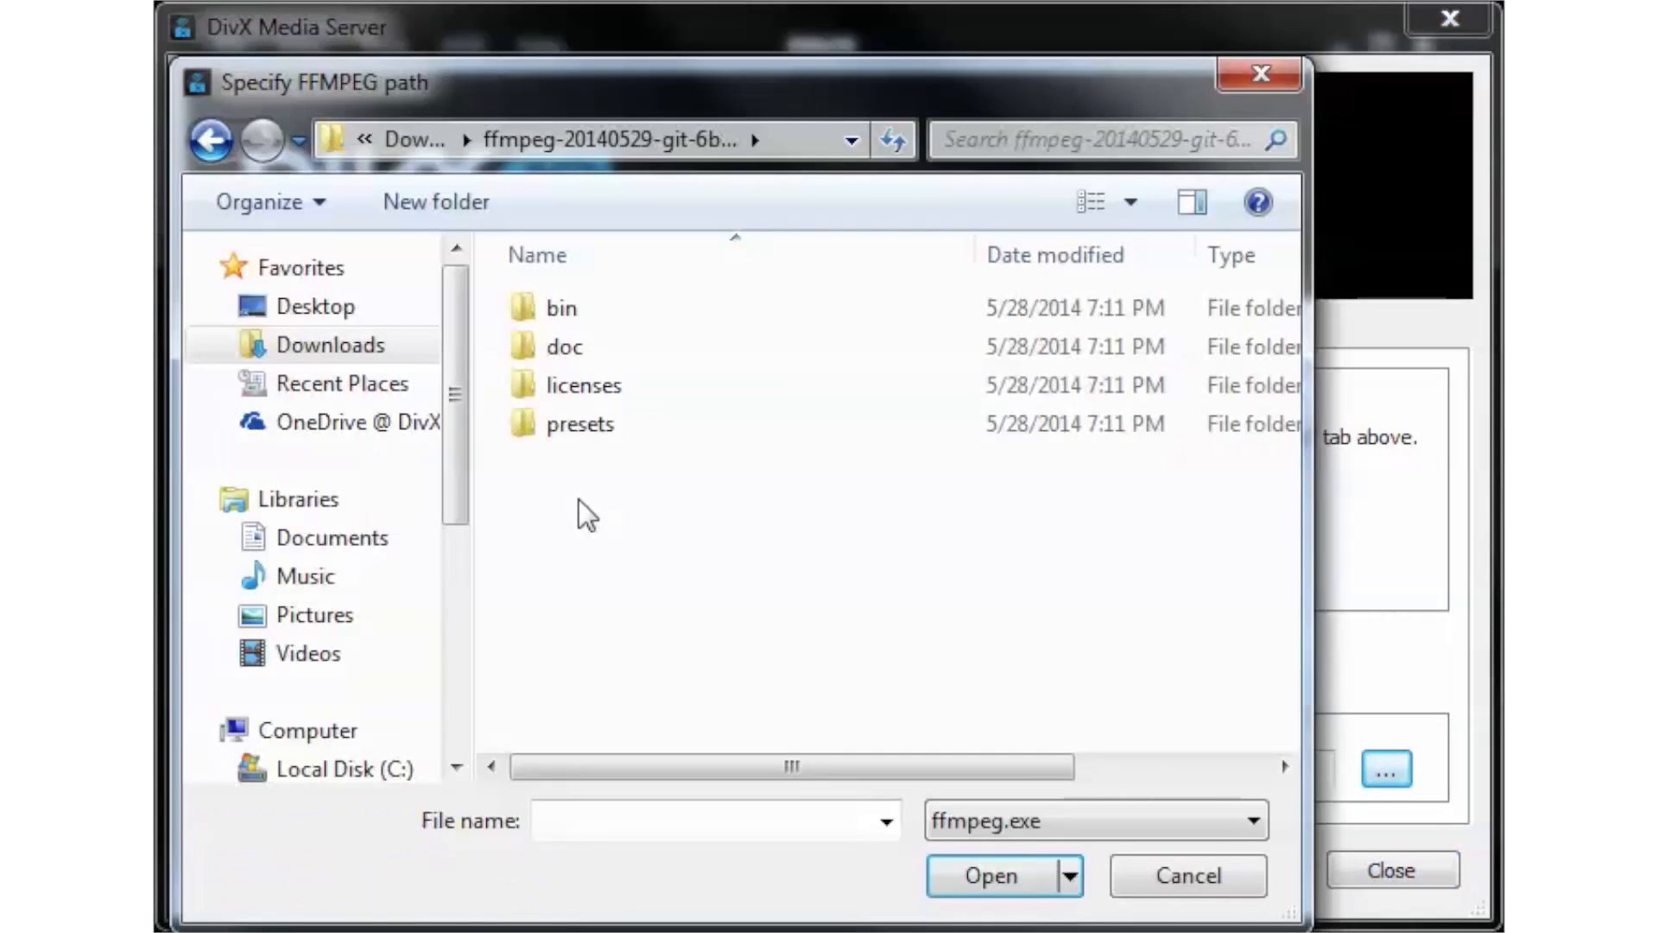
Step: Choose ffmpeg.exe from the download's bin folder as the FFmpeg path
{"action": "double_click", "coordinate": [560, 307]}
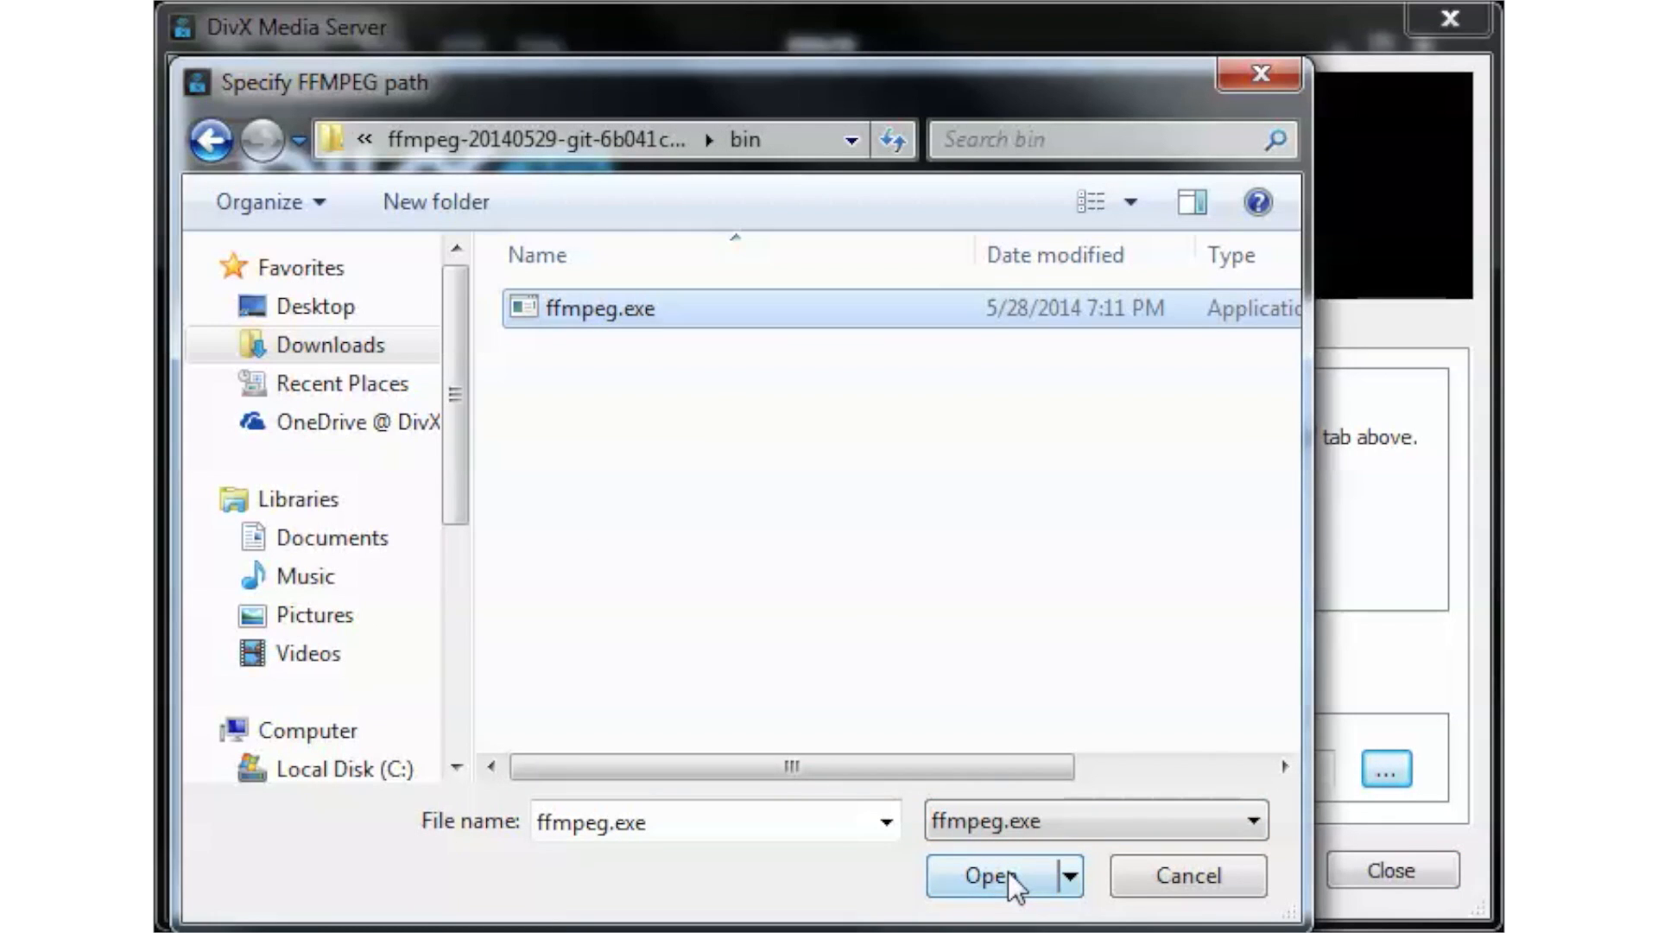
{"action": "left_click", "coordinate": [988, 874]}
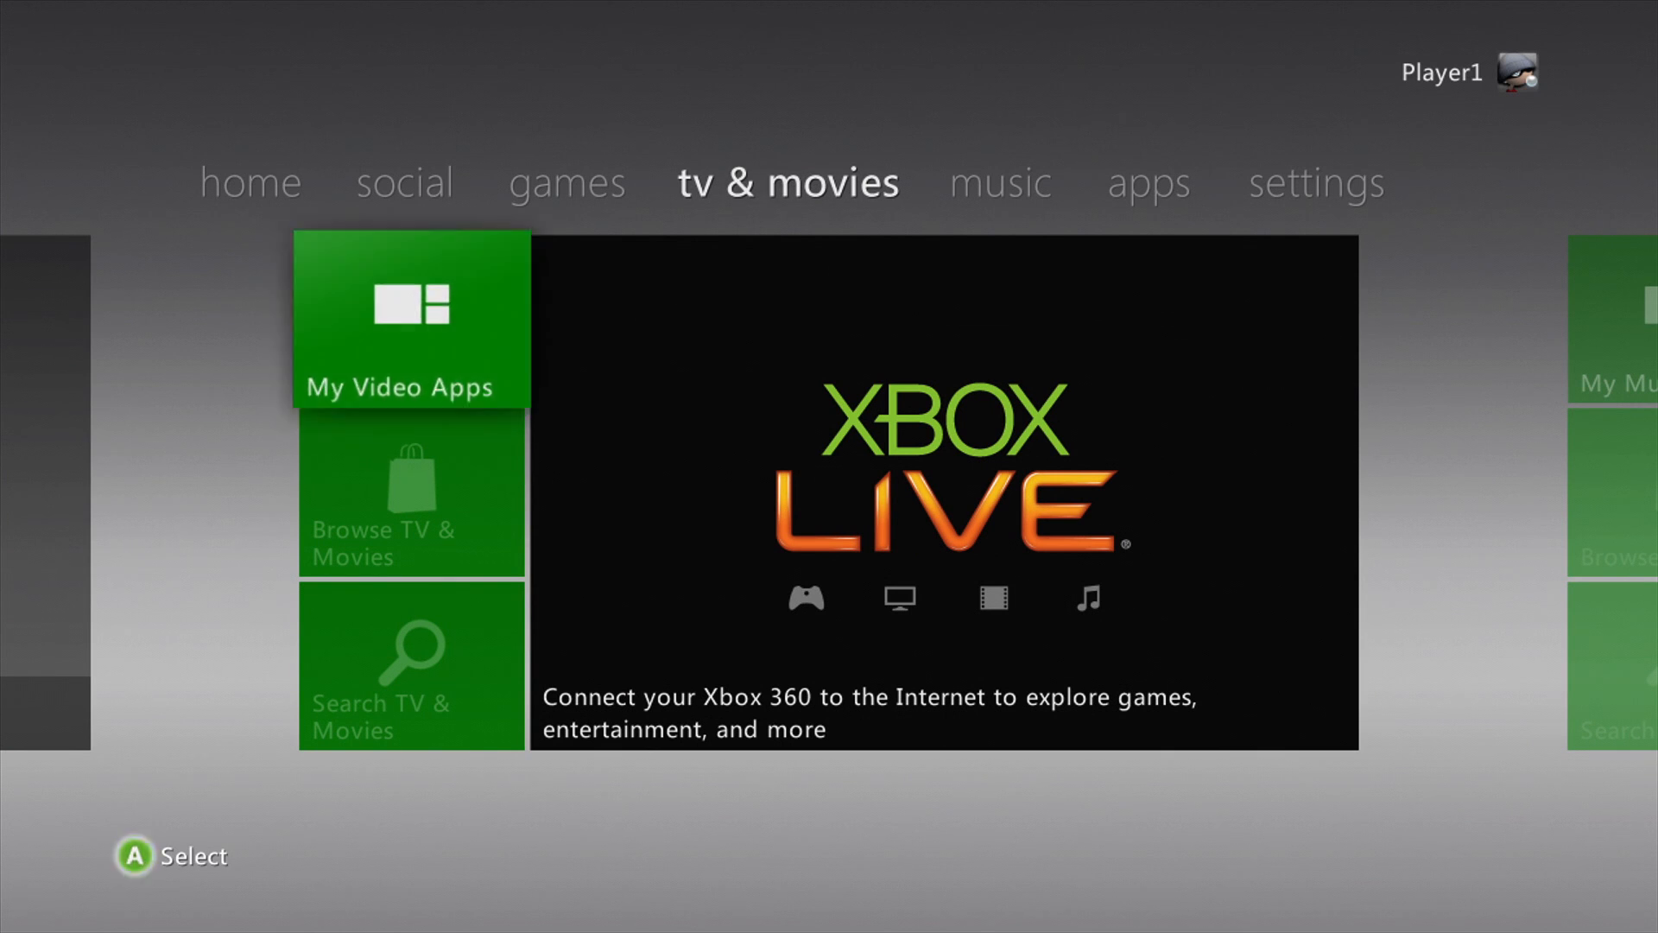
Step: Under tv & movies, launch System Video Player from My Video Apps to reach Select Source
{"action": "left_click", "coordinate": [411, 318]}
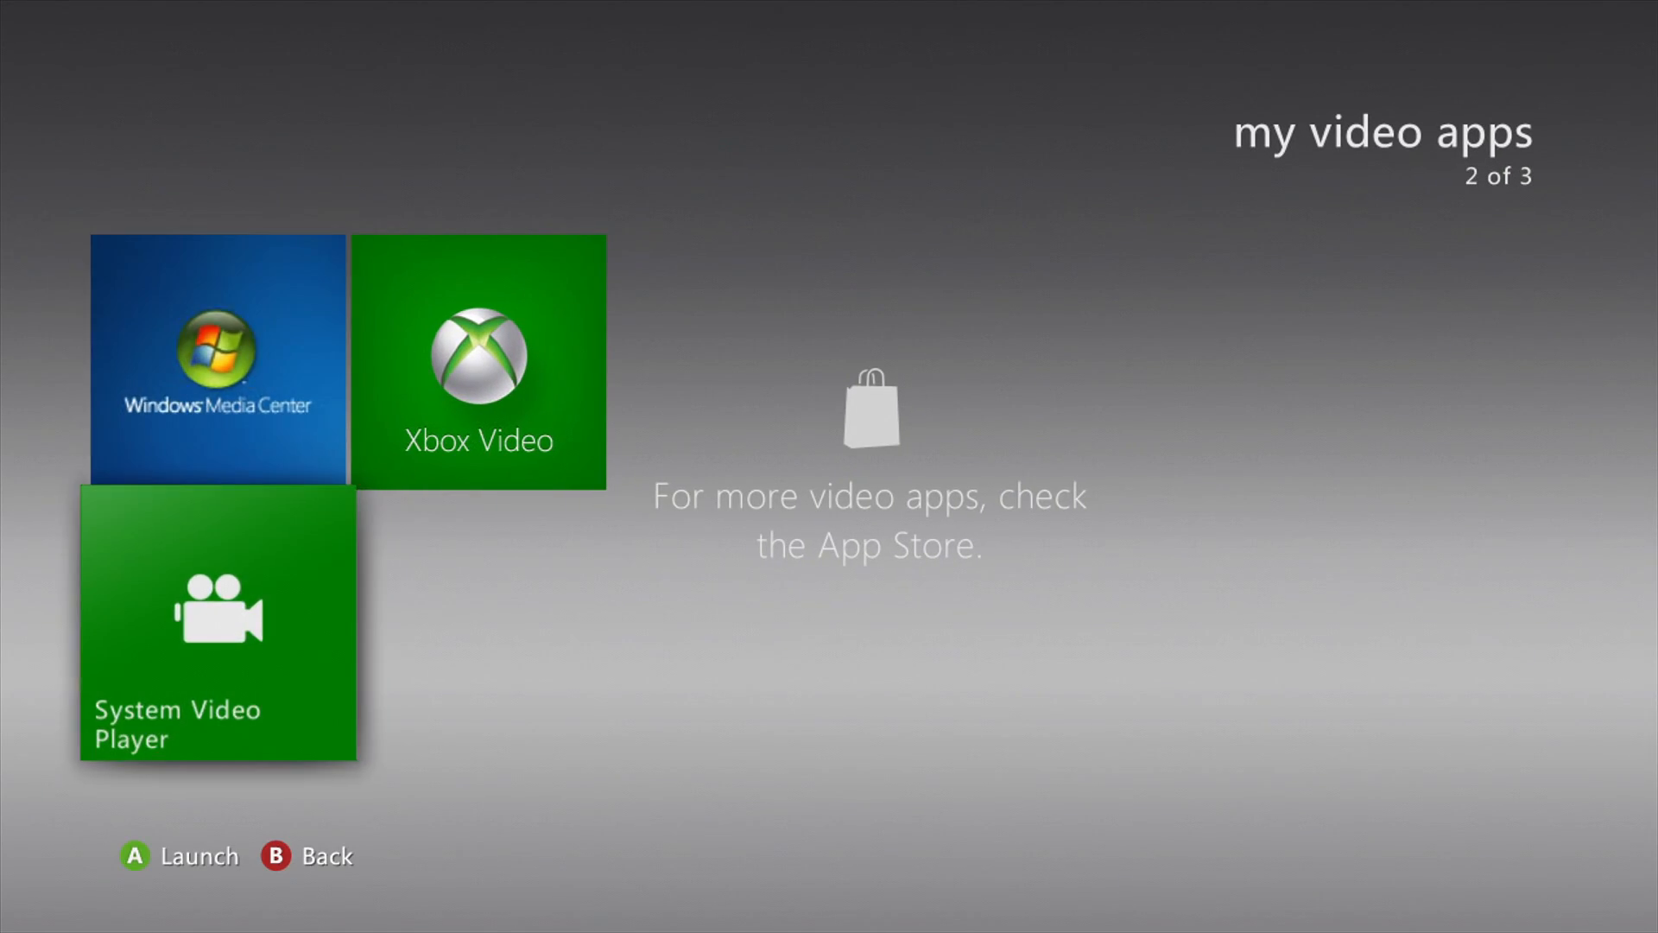
{"action": "left_click", "coordinate": [217, 629]}
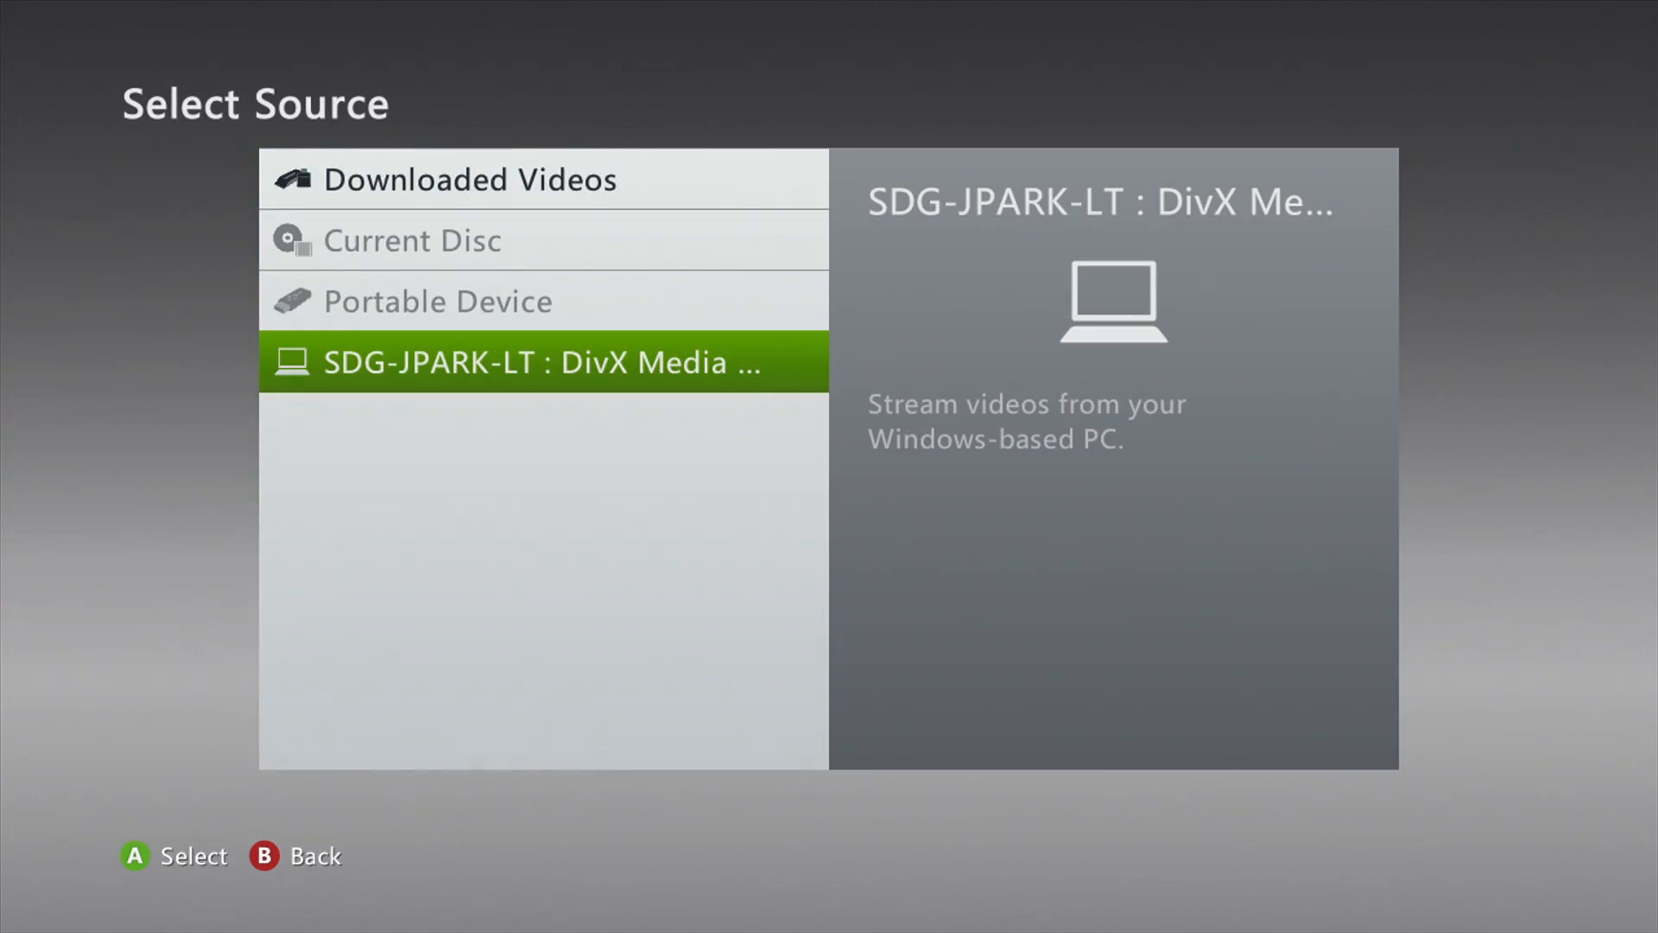